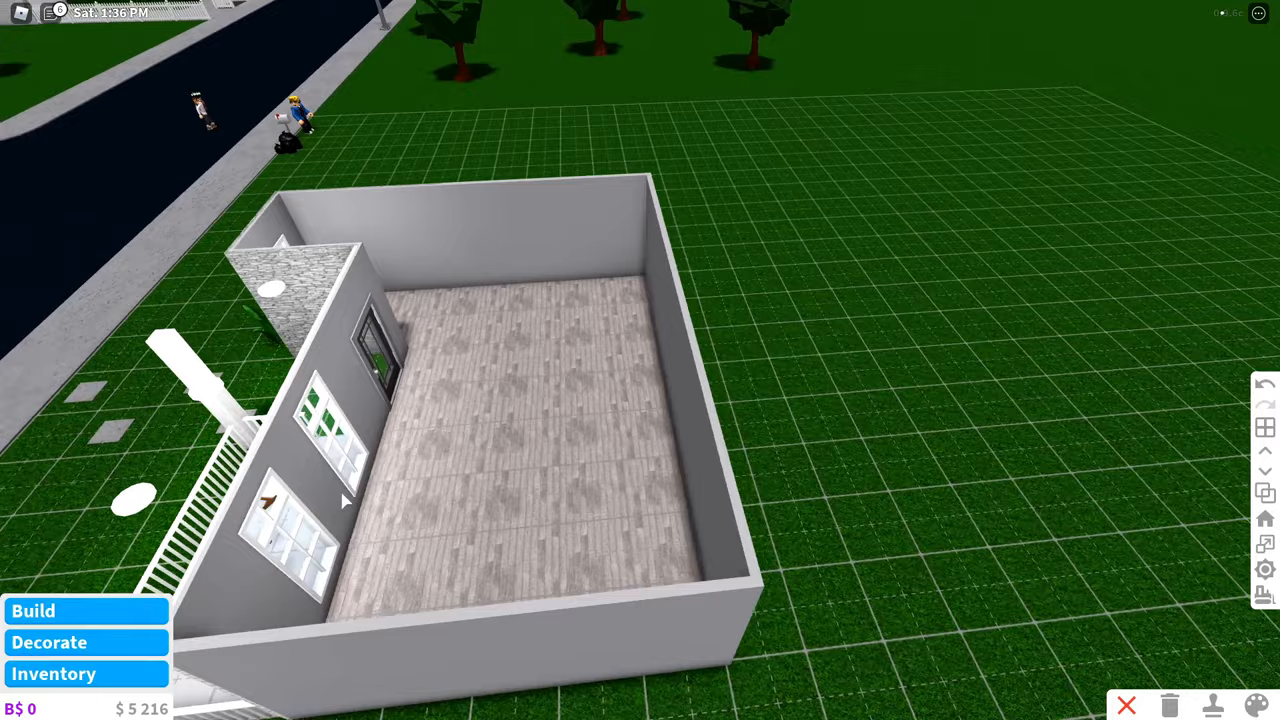
Browse the Stairs category of the build catalog to choose a straight staircase.
click(32, 612)
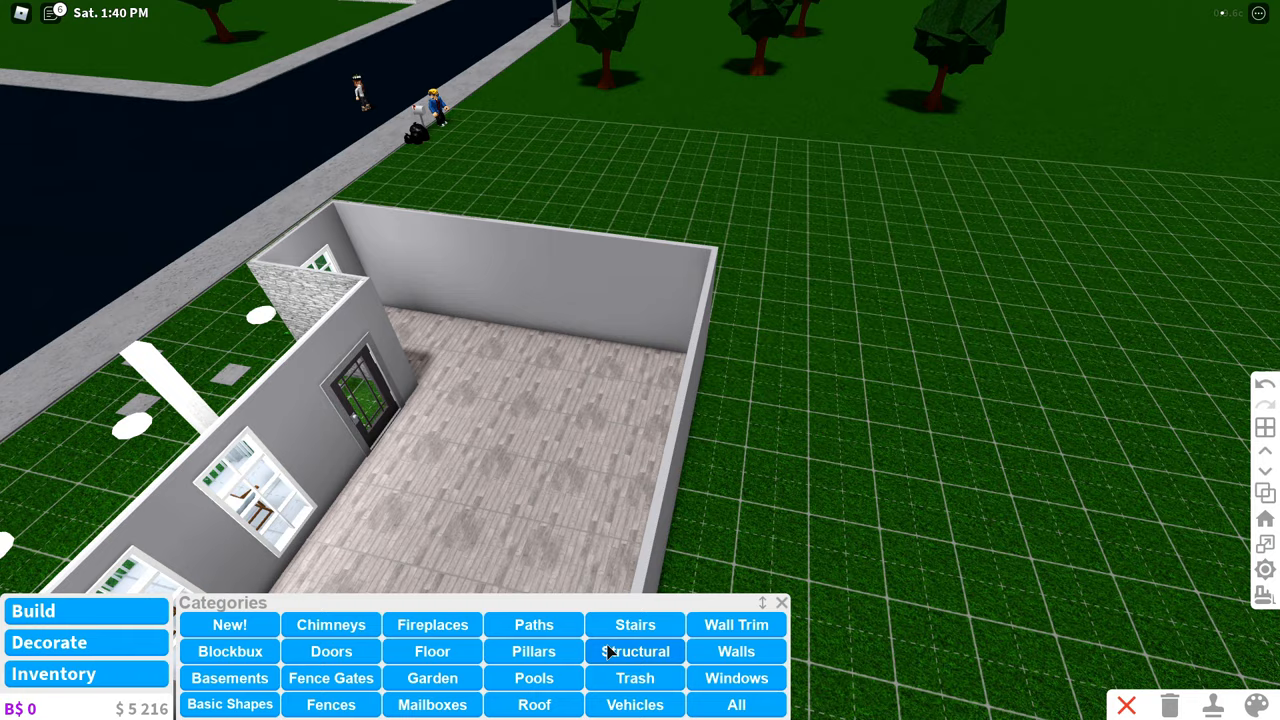
click(636, 624)
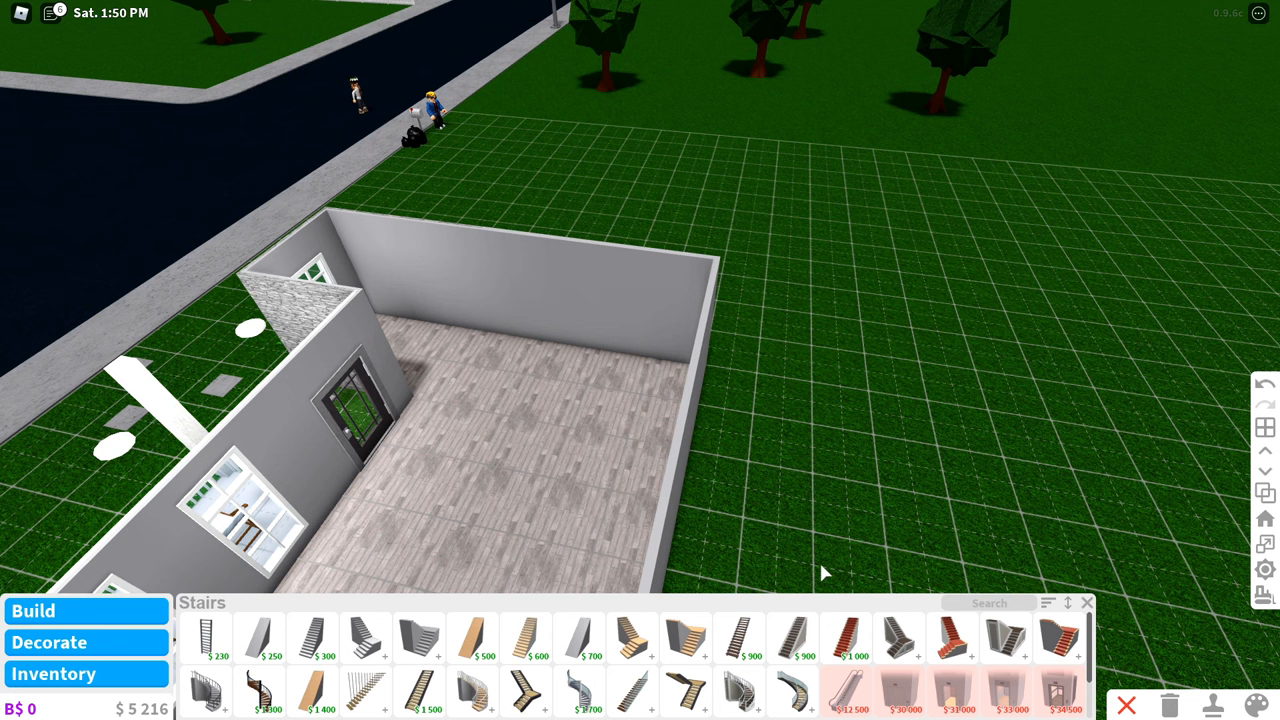
mouse_move(312, 638)
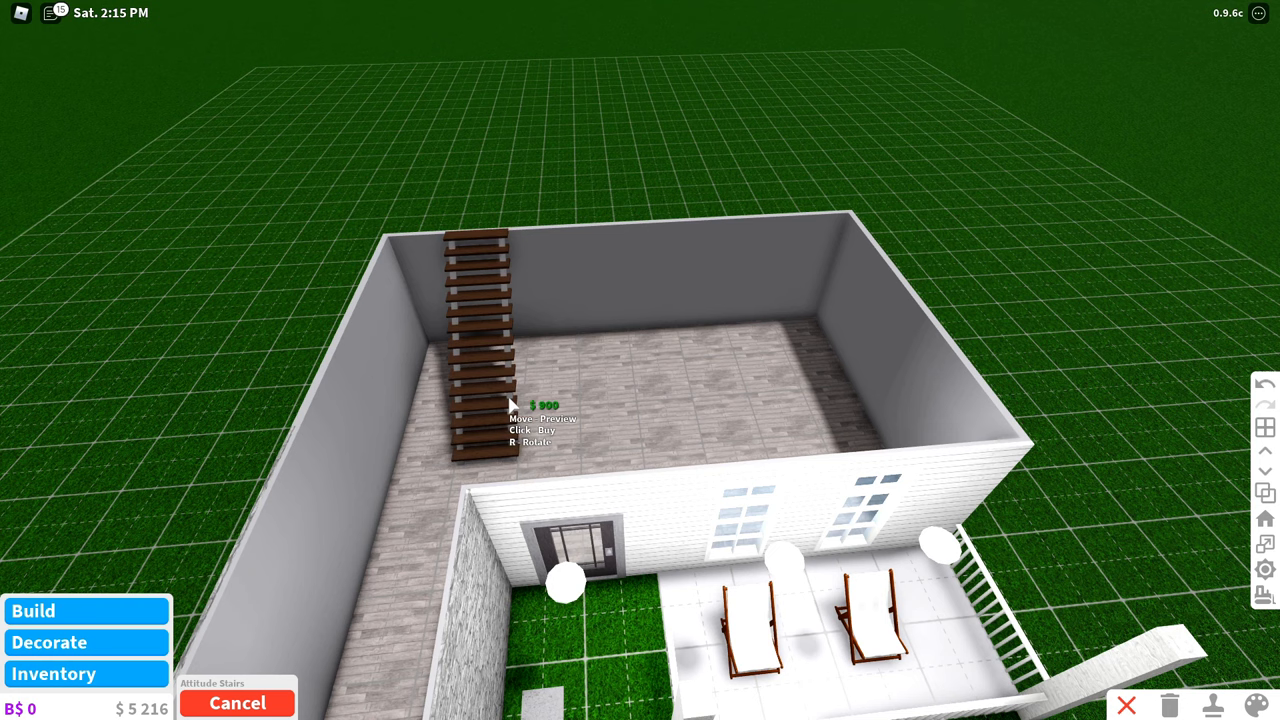
mouse_move(444, 410)
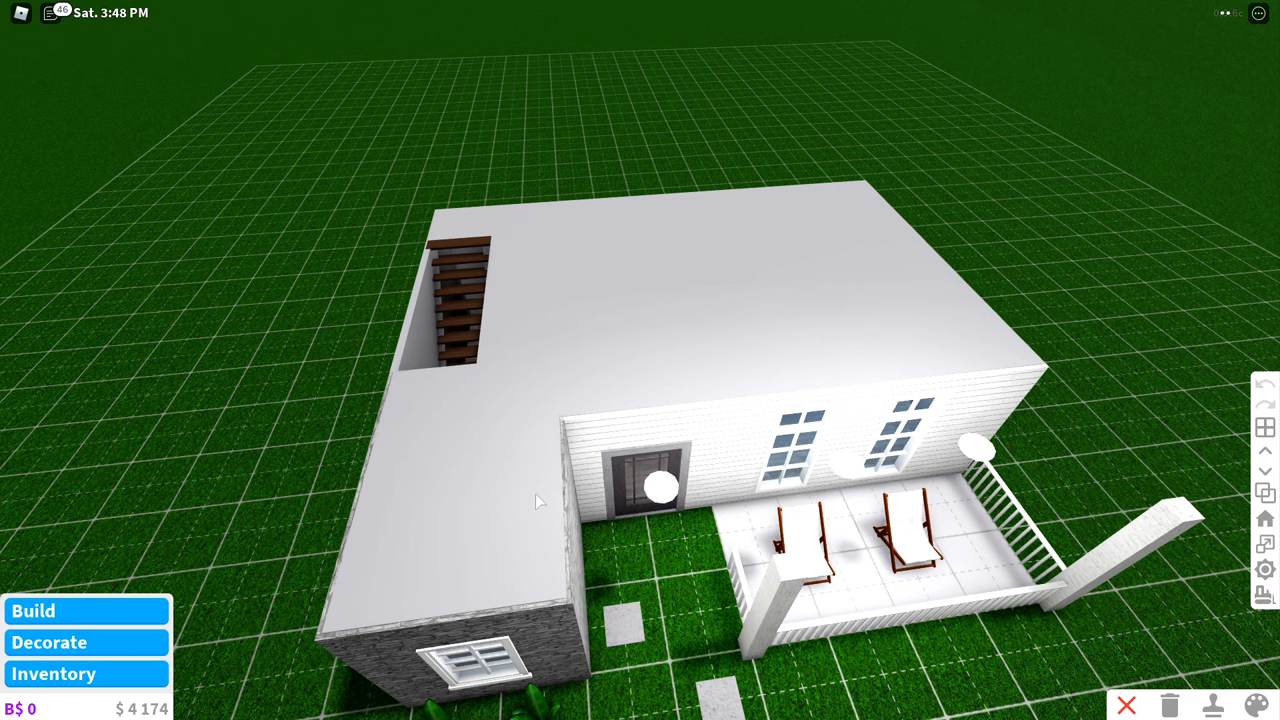
click(1258, 706)
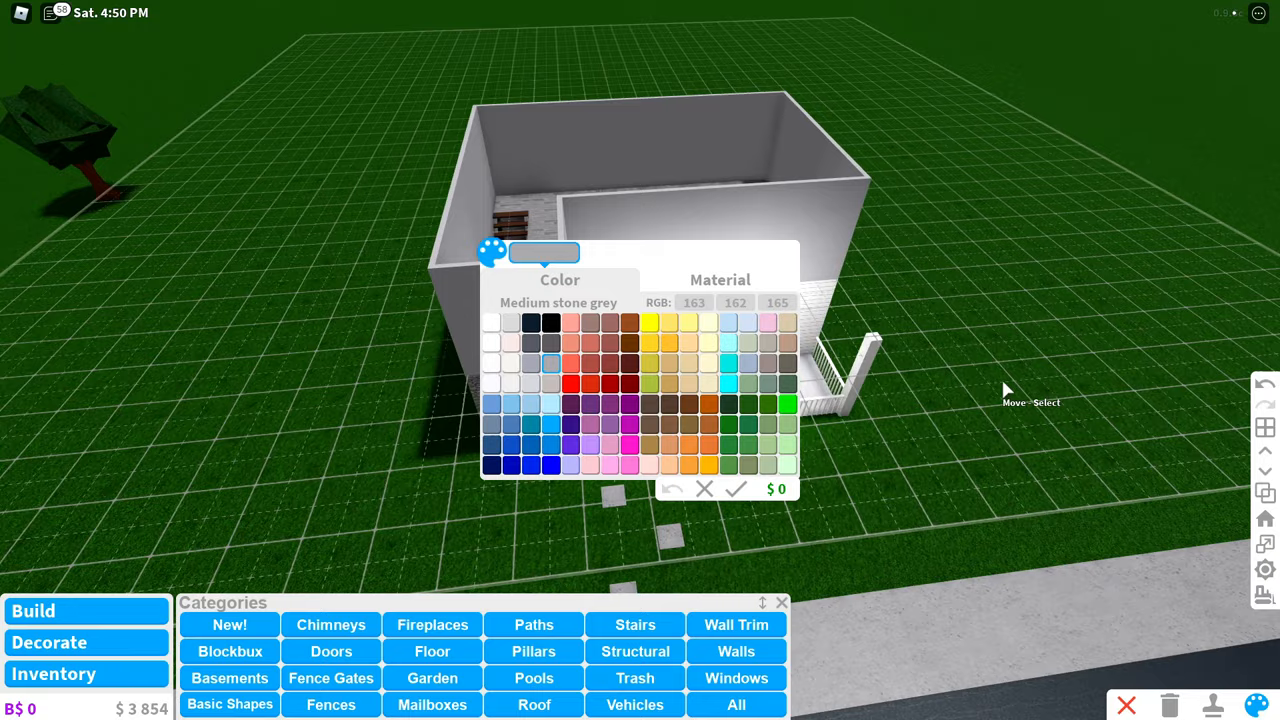
Pick the white siding colour for the second-floor walls to match the storey below.
click(492, 320)
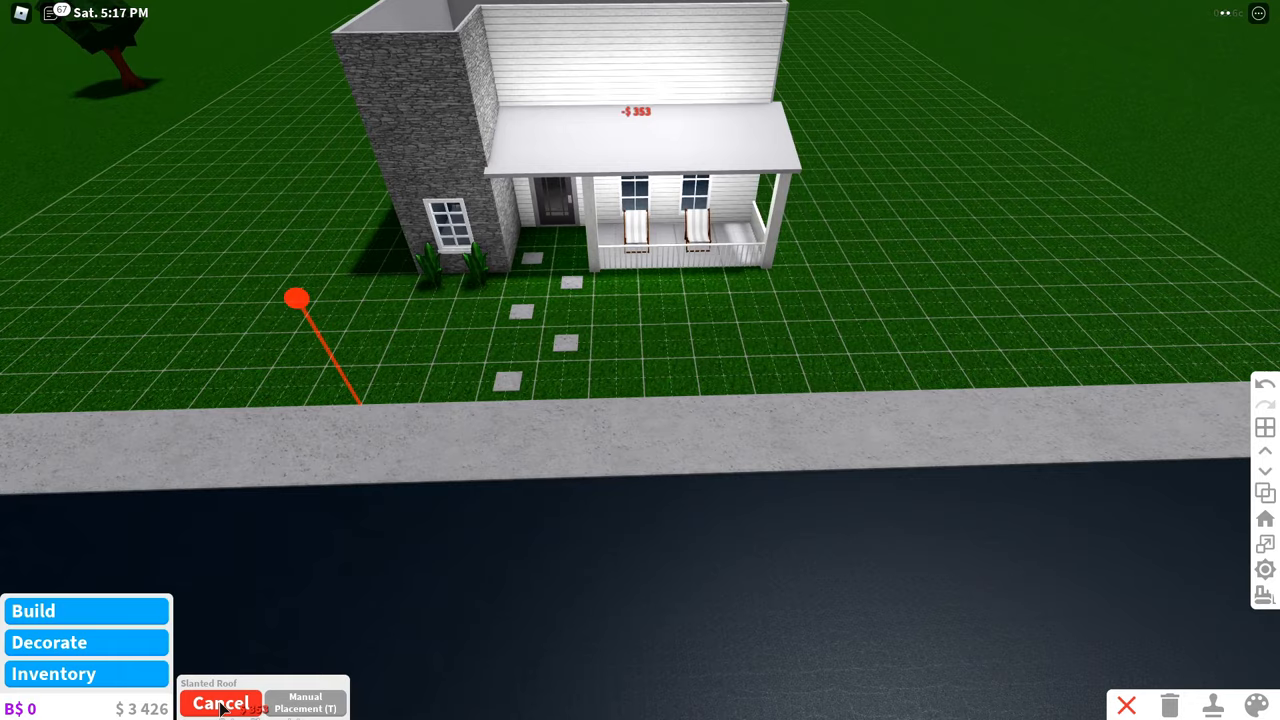
Finish placing the slanted roof over the front porch.
click(220, 704)
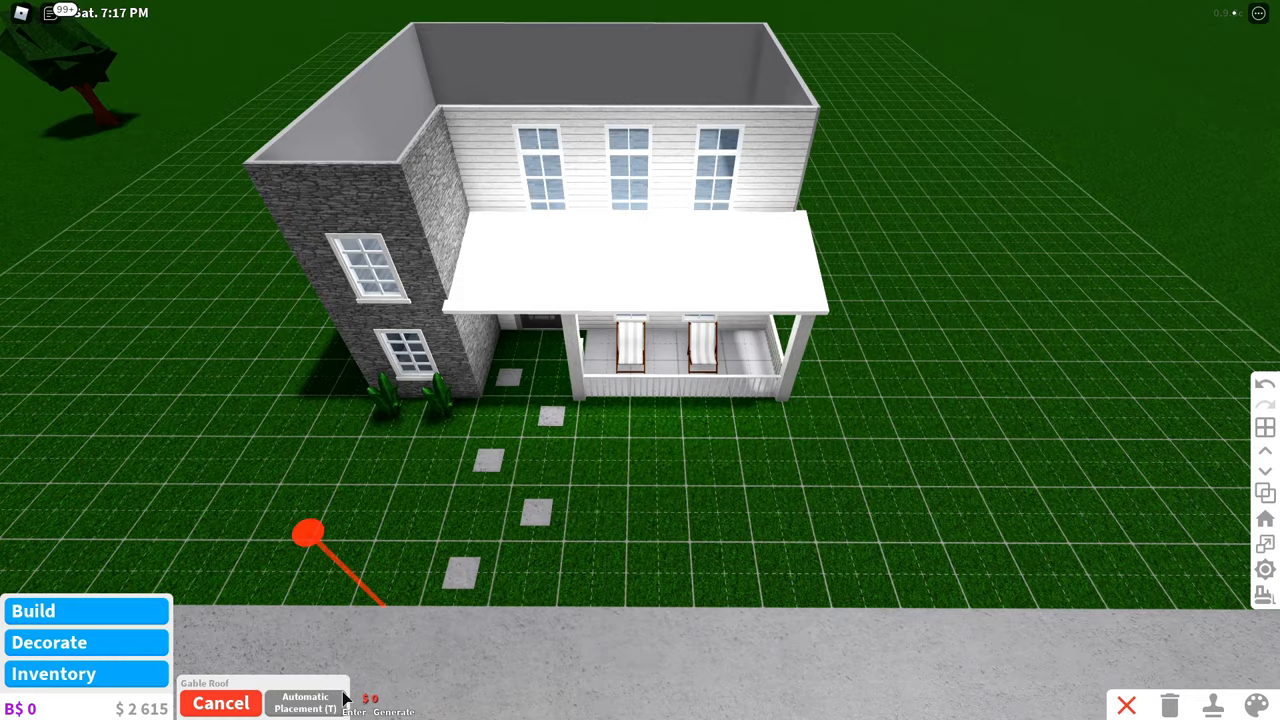
Switch the gable roof from Automatic to Manual Placement.
click(304, 702)
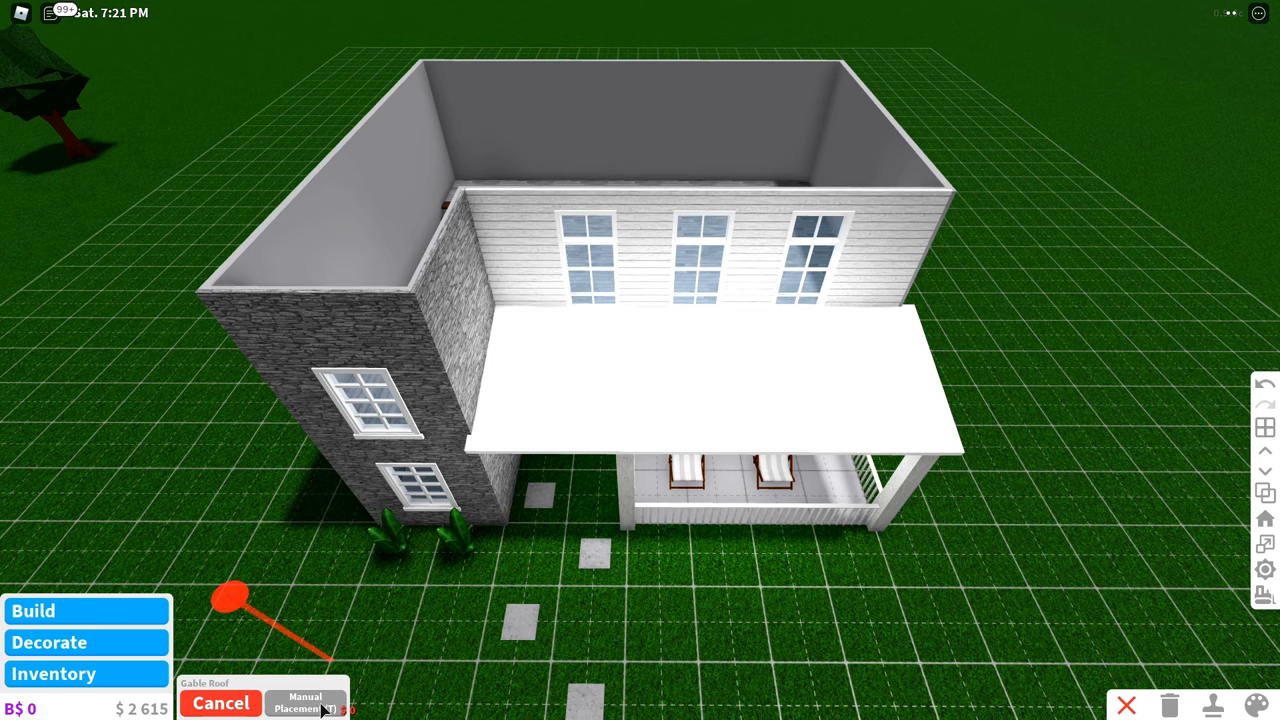